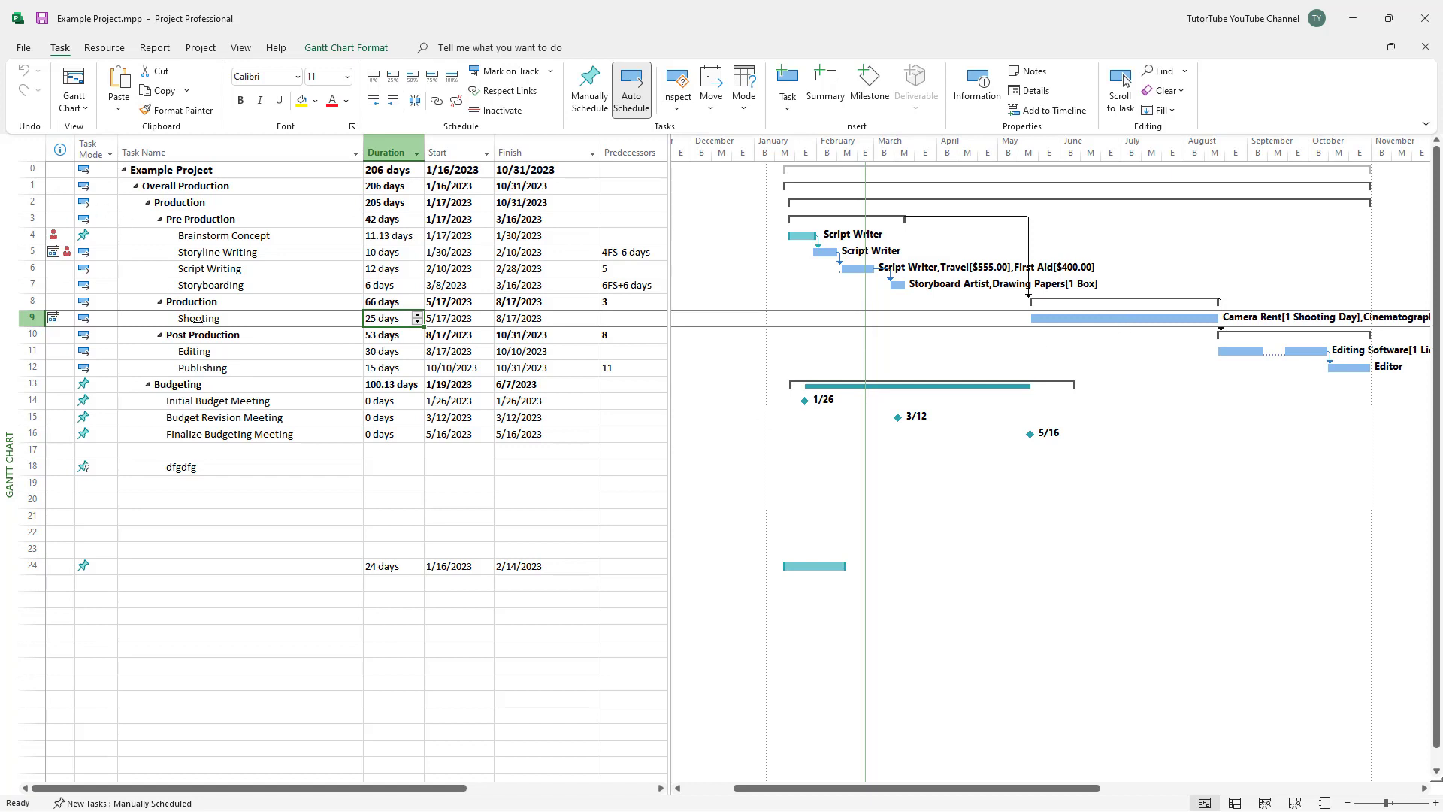
- Select the Shooting task and start the Split Task tool to divide its bar
{"action": "left_click", "coordinate": [239, 317]}
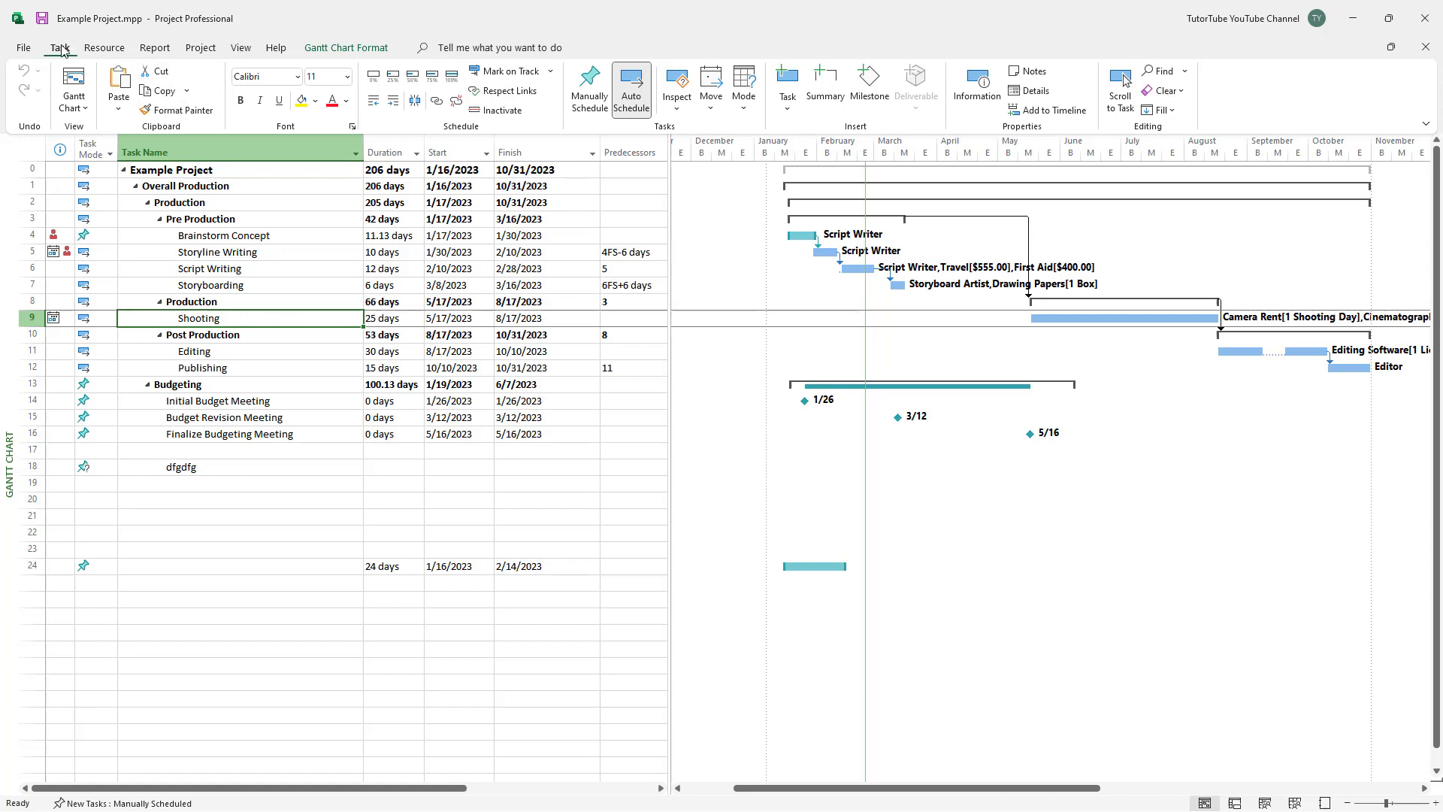
{"action": "mouse_move", "coordinate": [414, 100]}
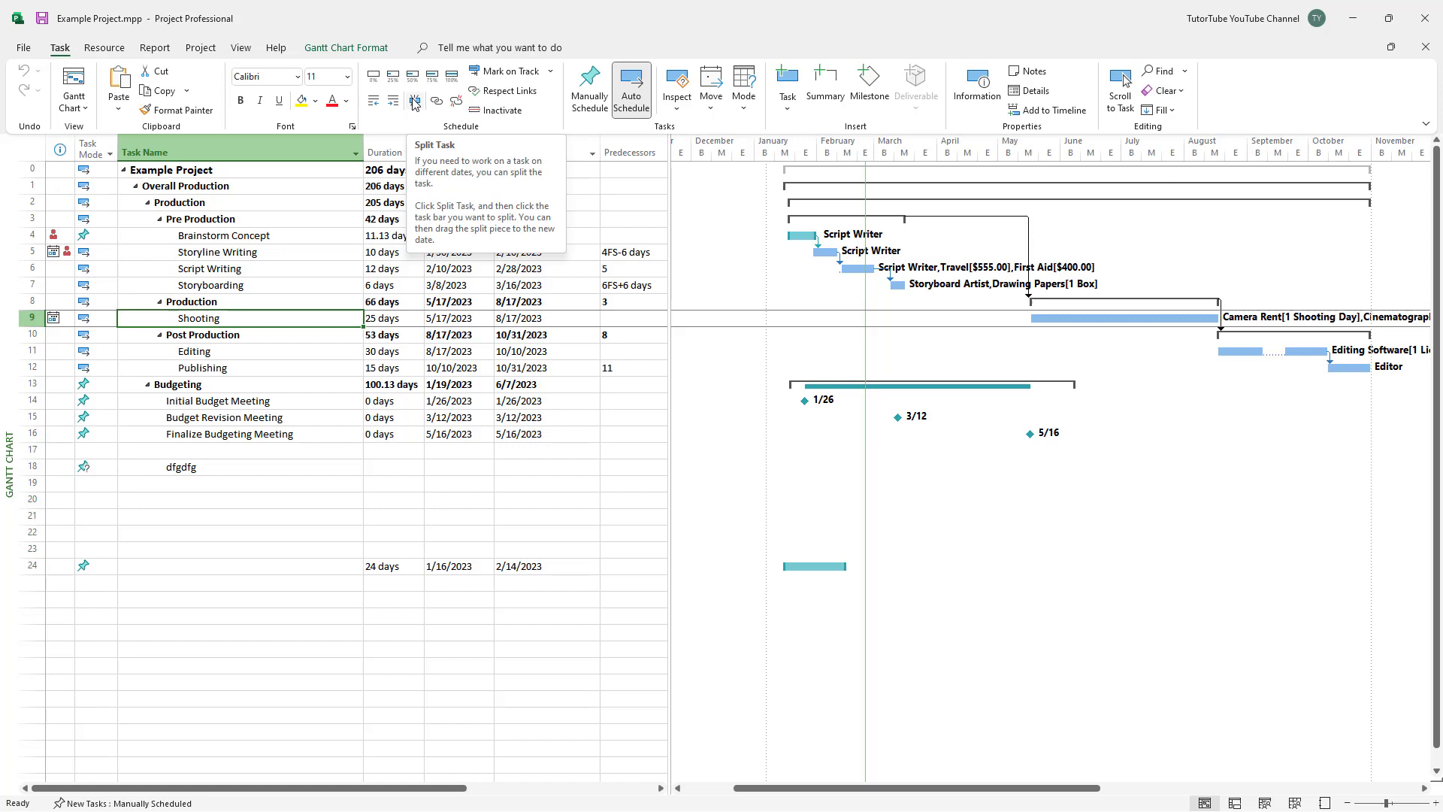
{"action": "left_click", "coordinate": [414, 102]}
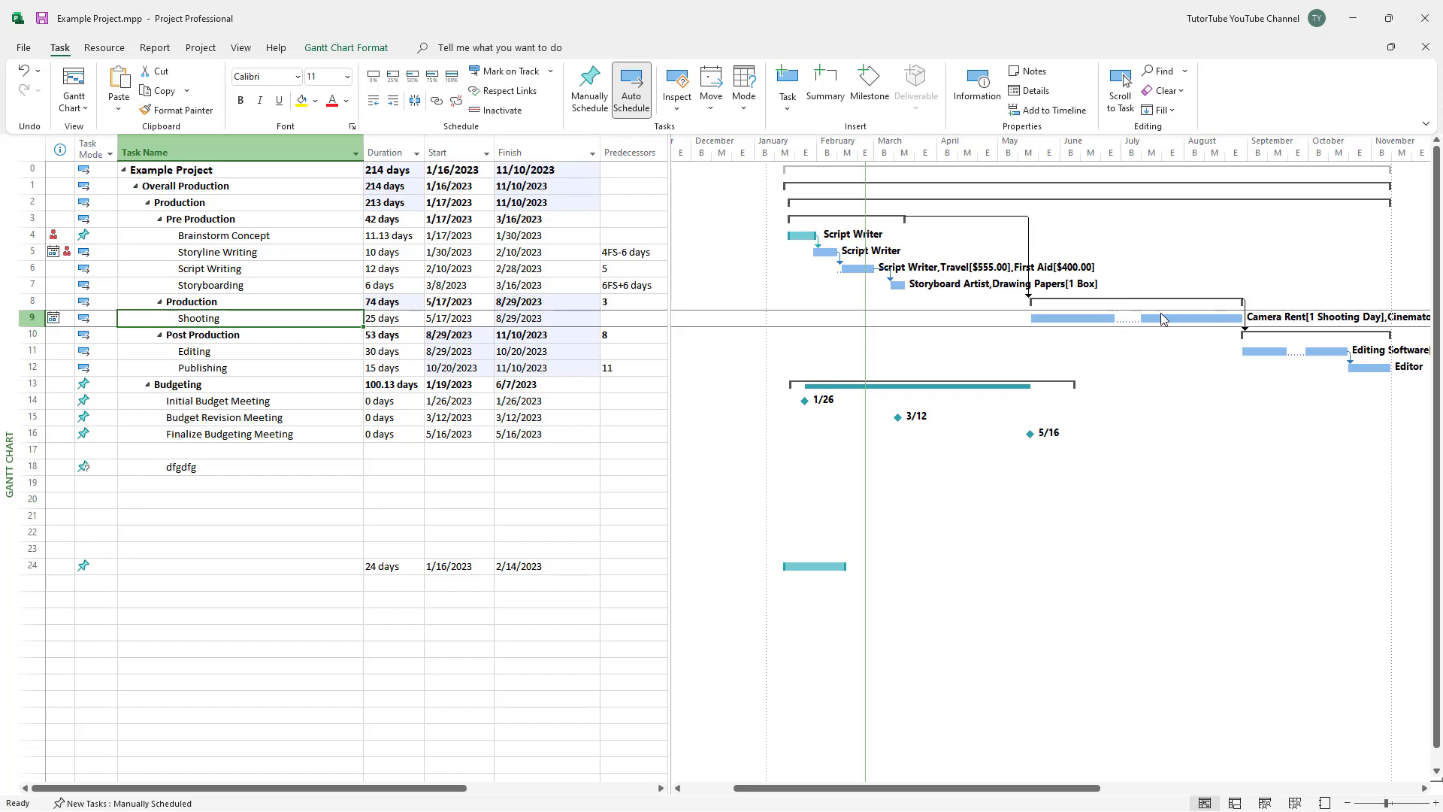
{"action": "mouse_move", "coordinate": [1163, 321]}
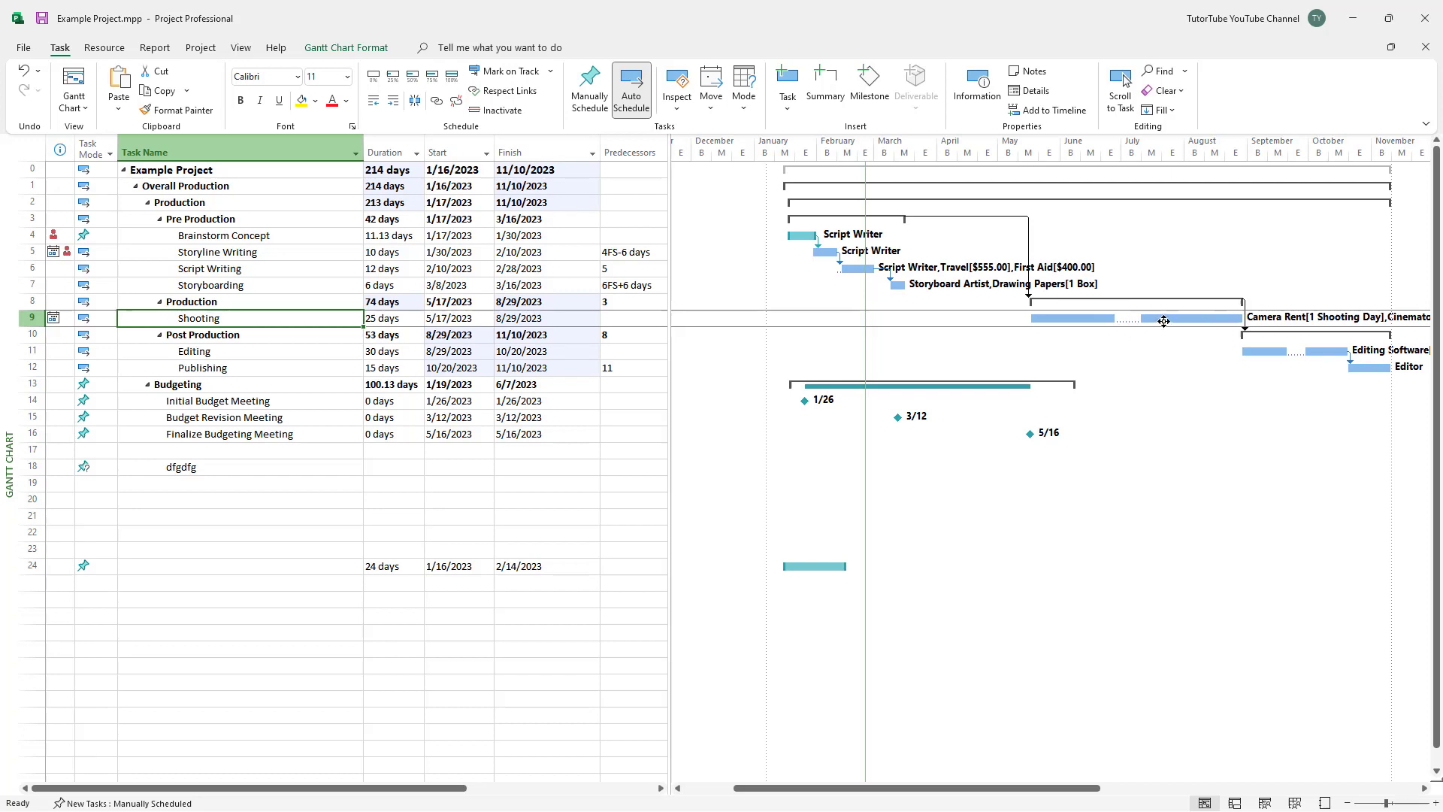